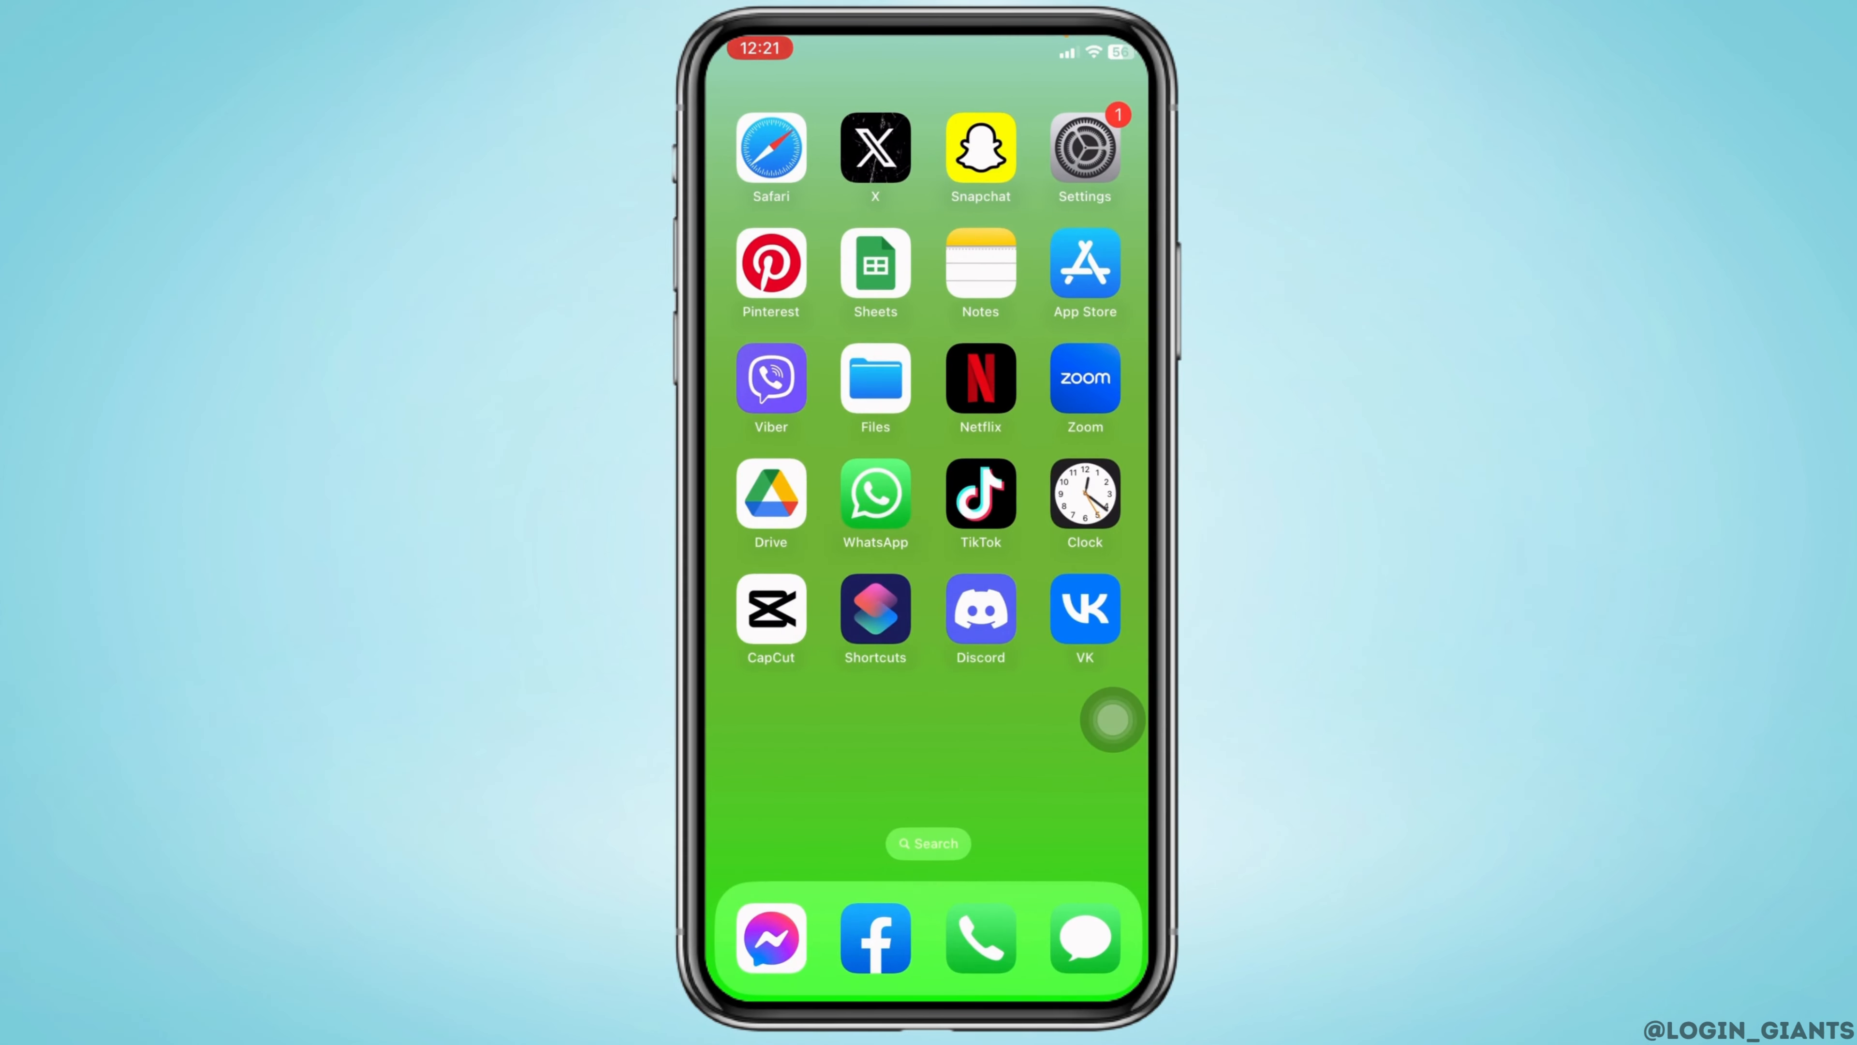
Launch Settings and scroll its main list down to the Phone row
left_click(1082, 147)
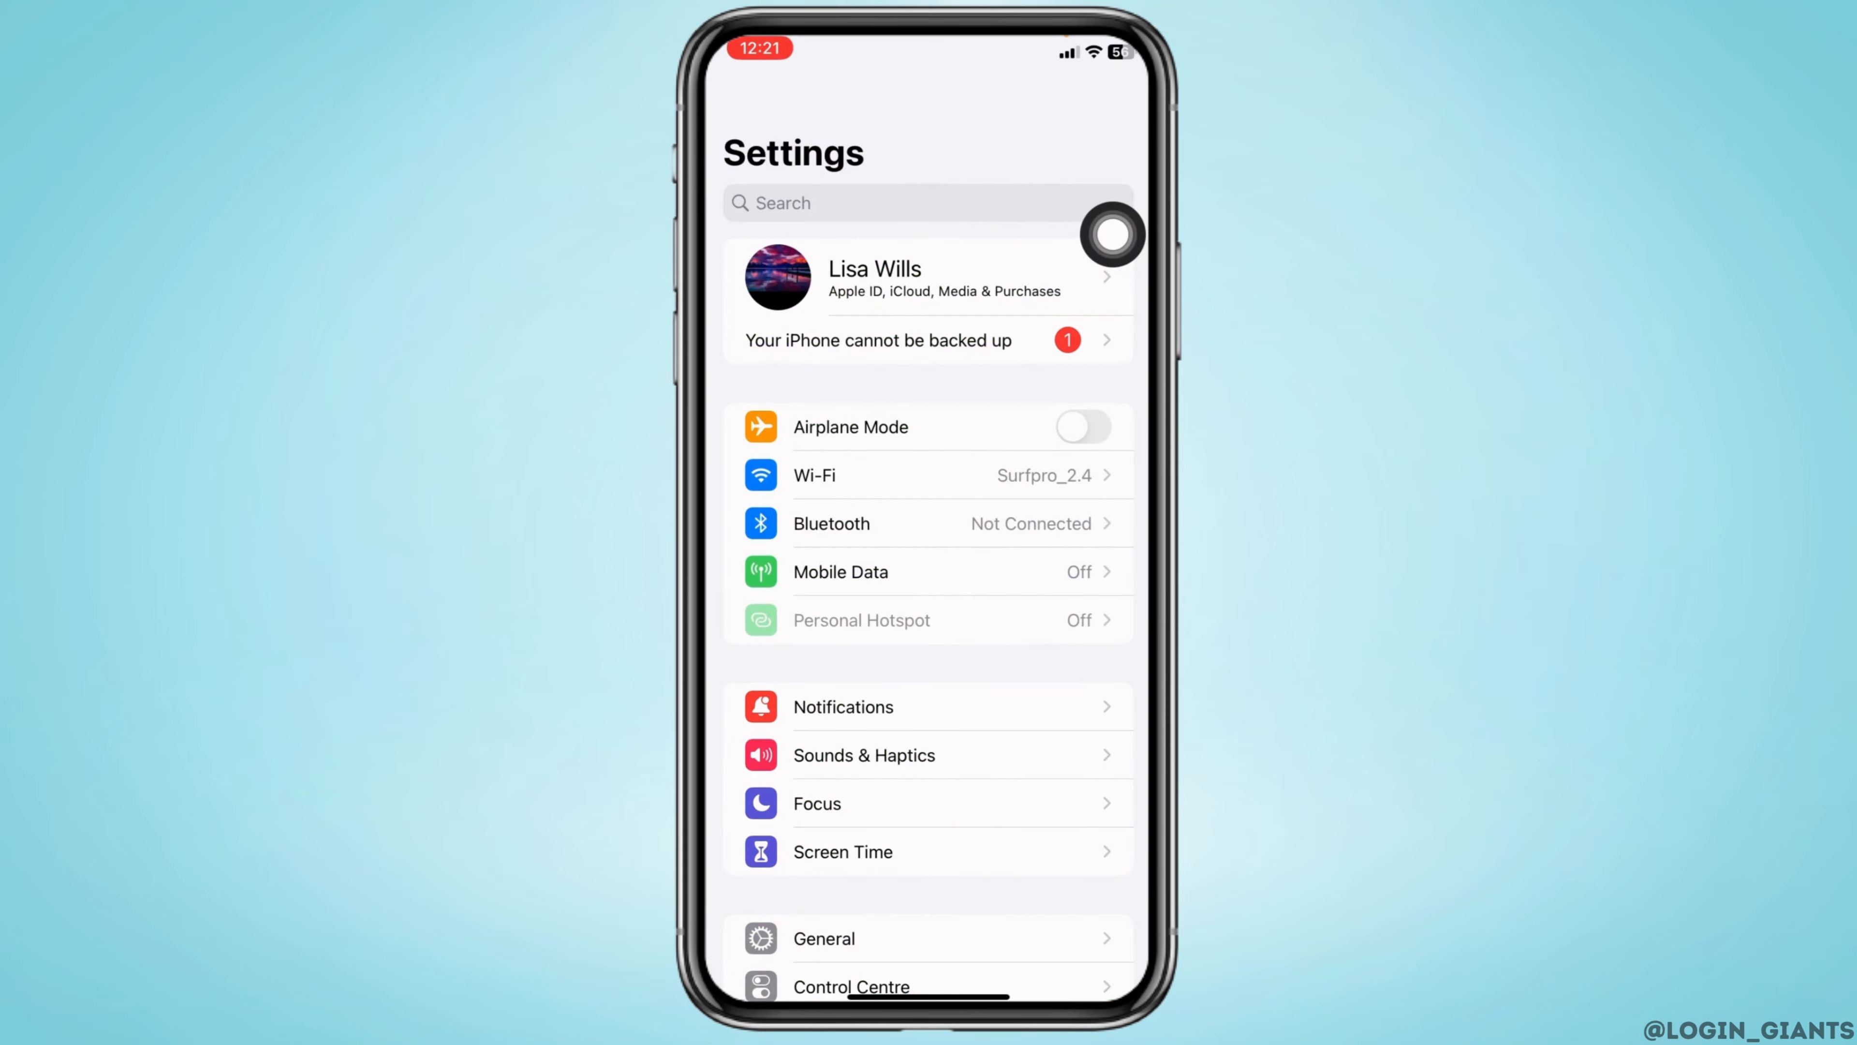
scroll("down", 3)
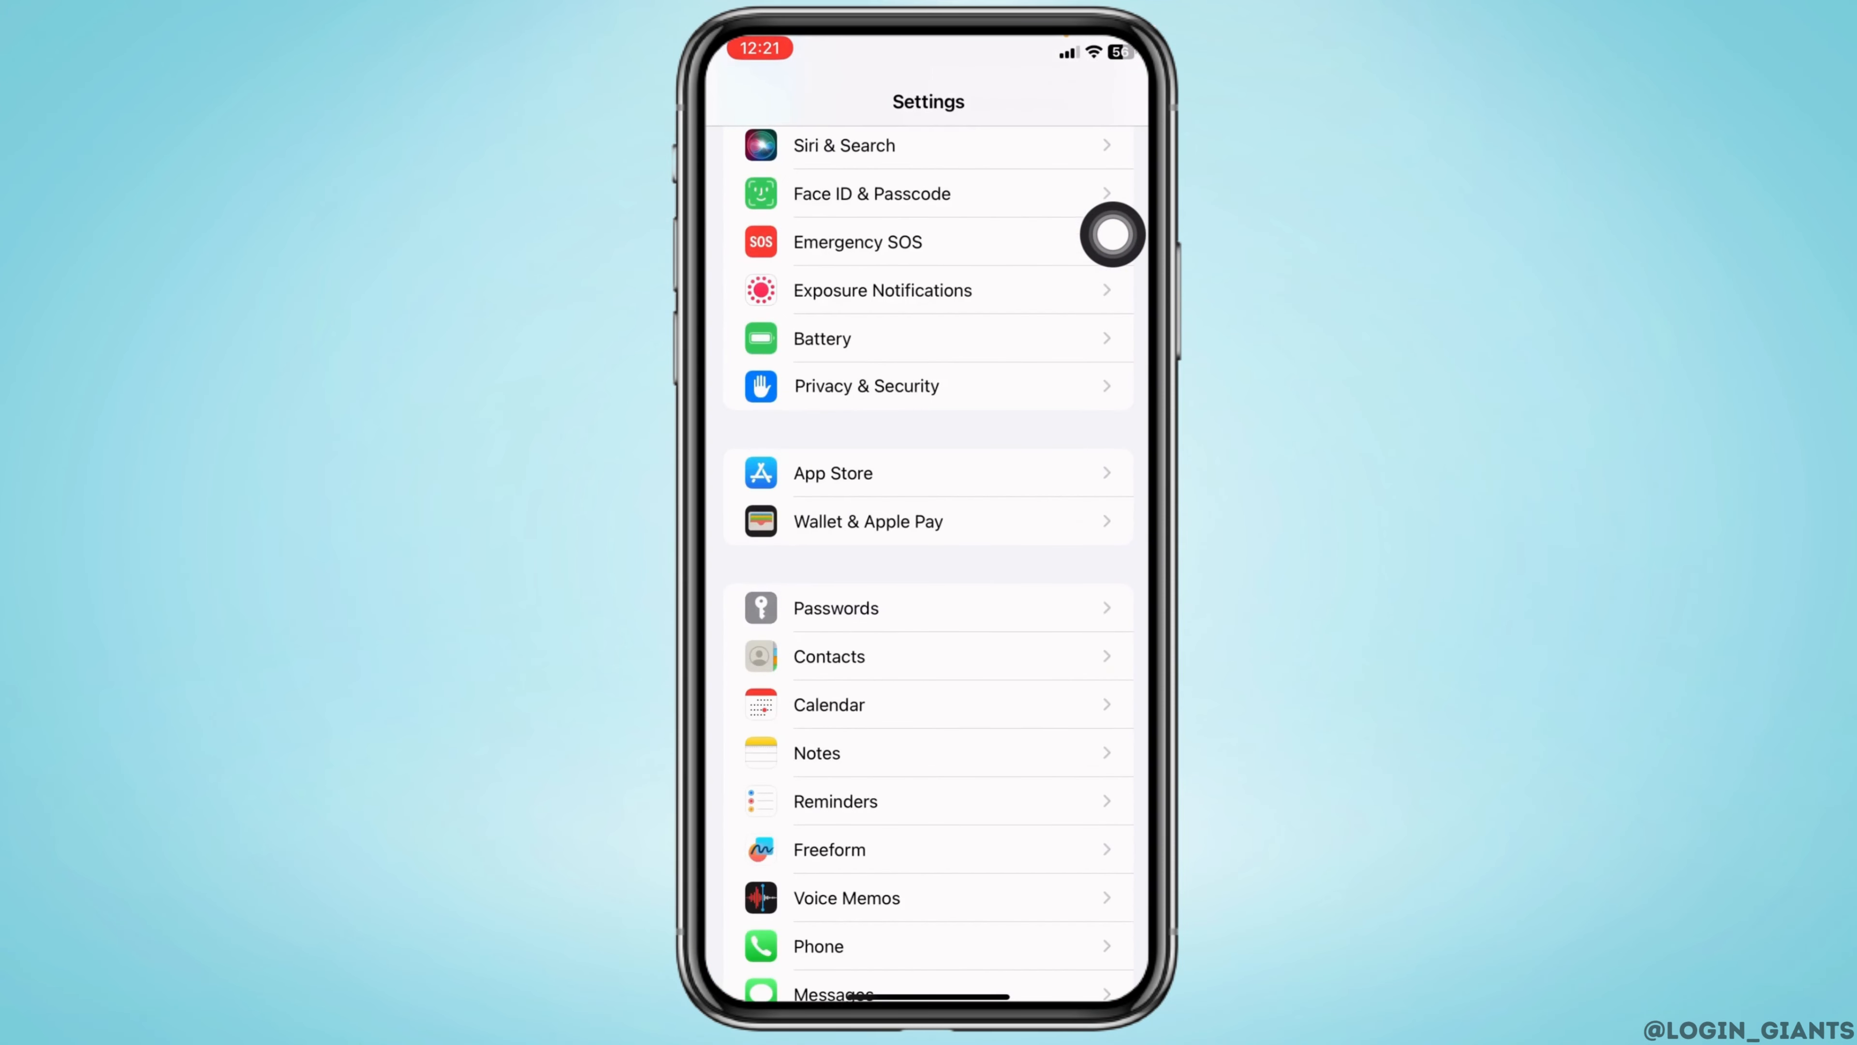
scroll("down", 3)
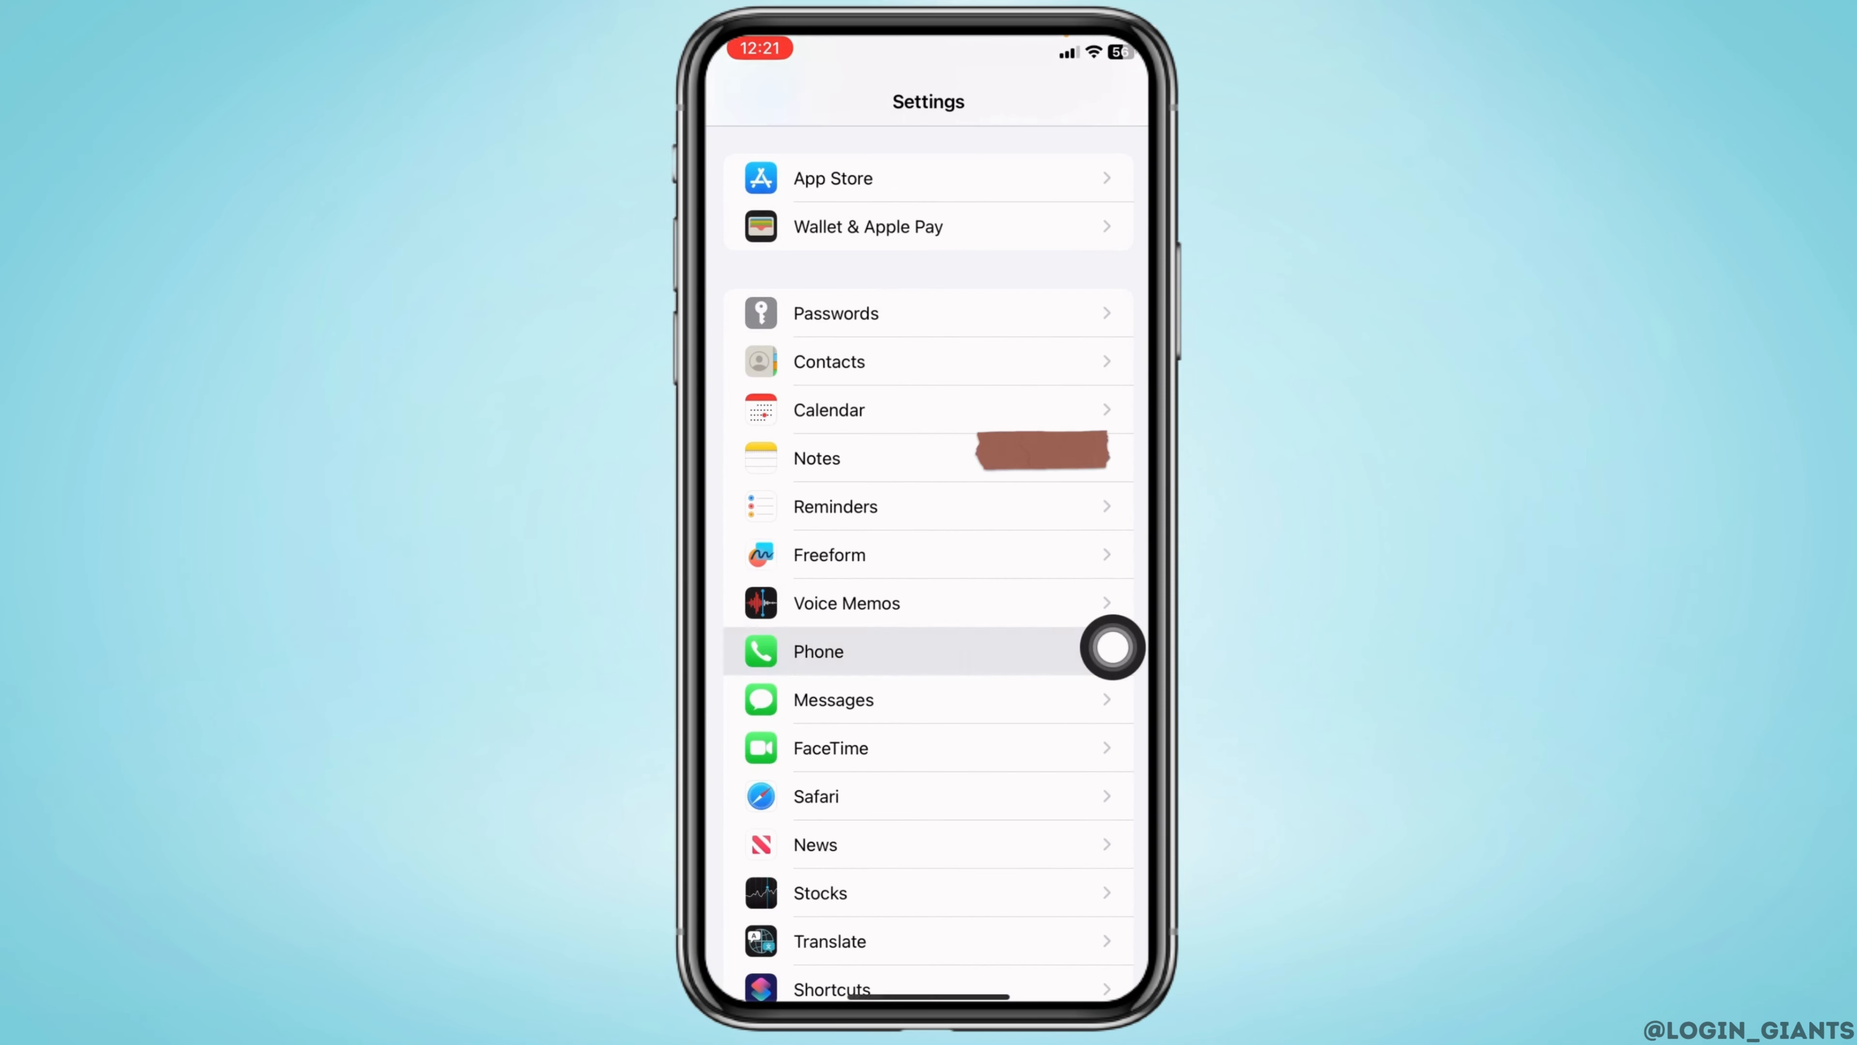
View My Number in Phone settings, then return to the home screen
left_click(817, 651)
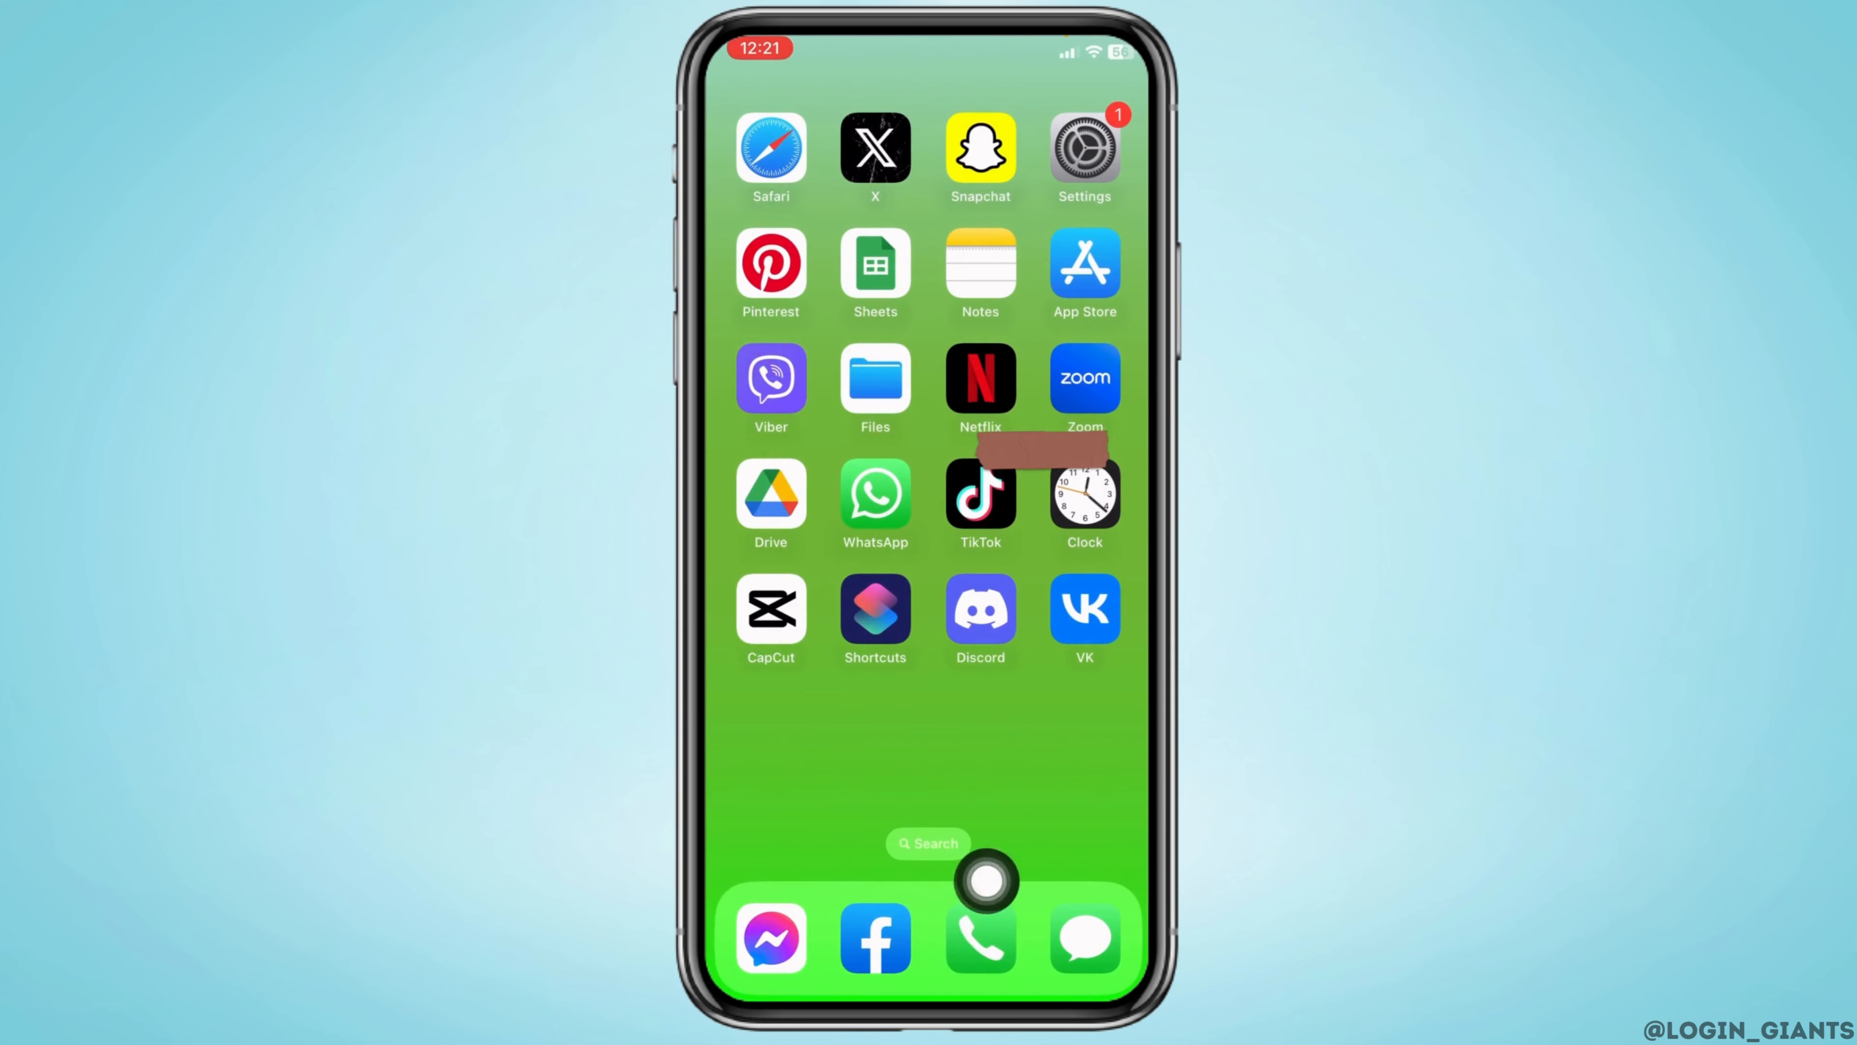
In the Phone app's Contacts list, show the owner's number on My Card
left_click(980, 937)
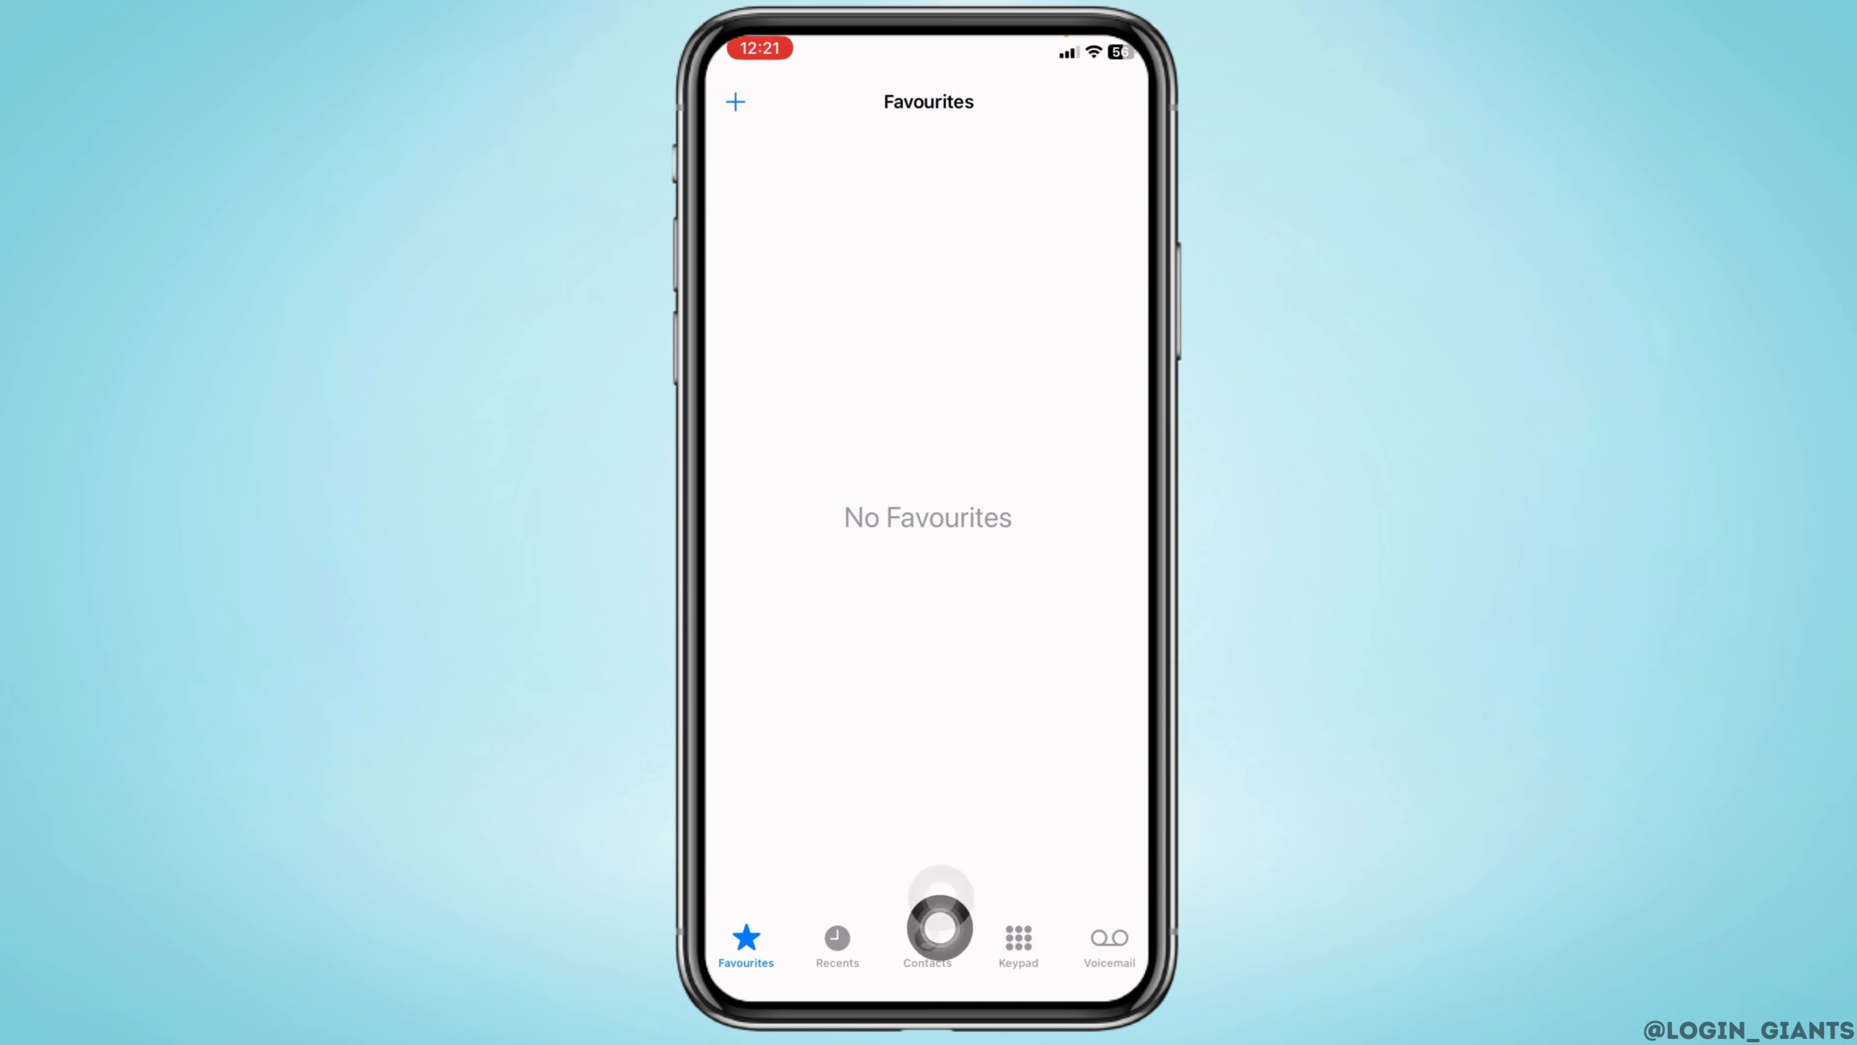
left_click(928, 944)
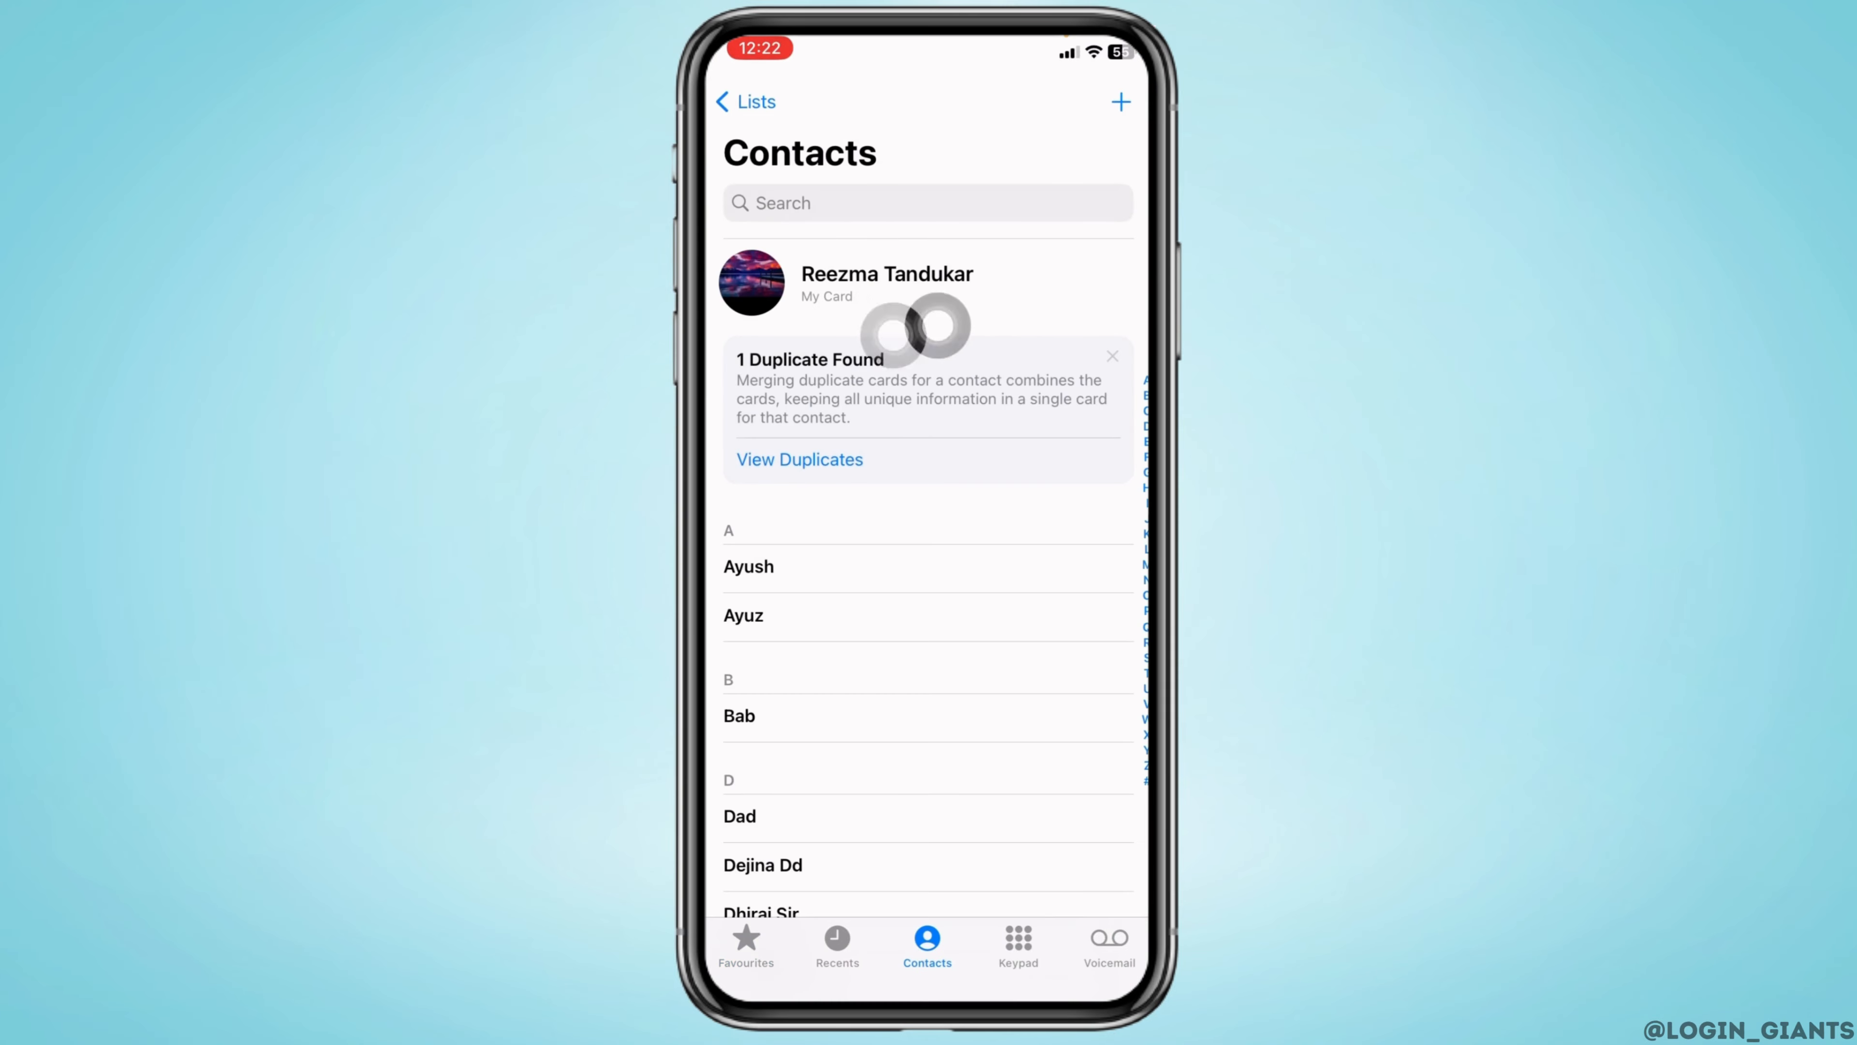
left_click(886, 281)
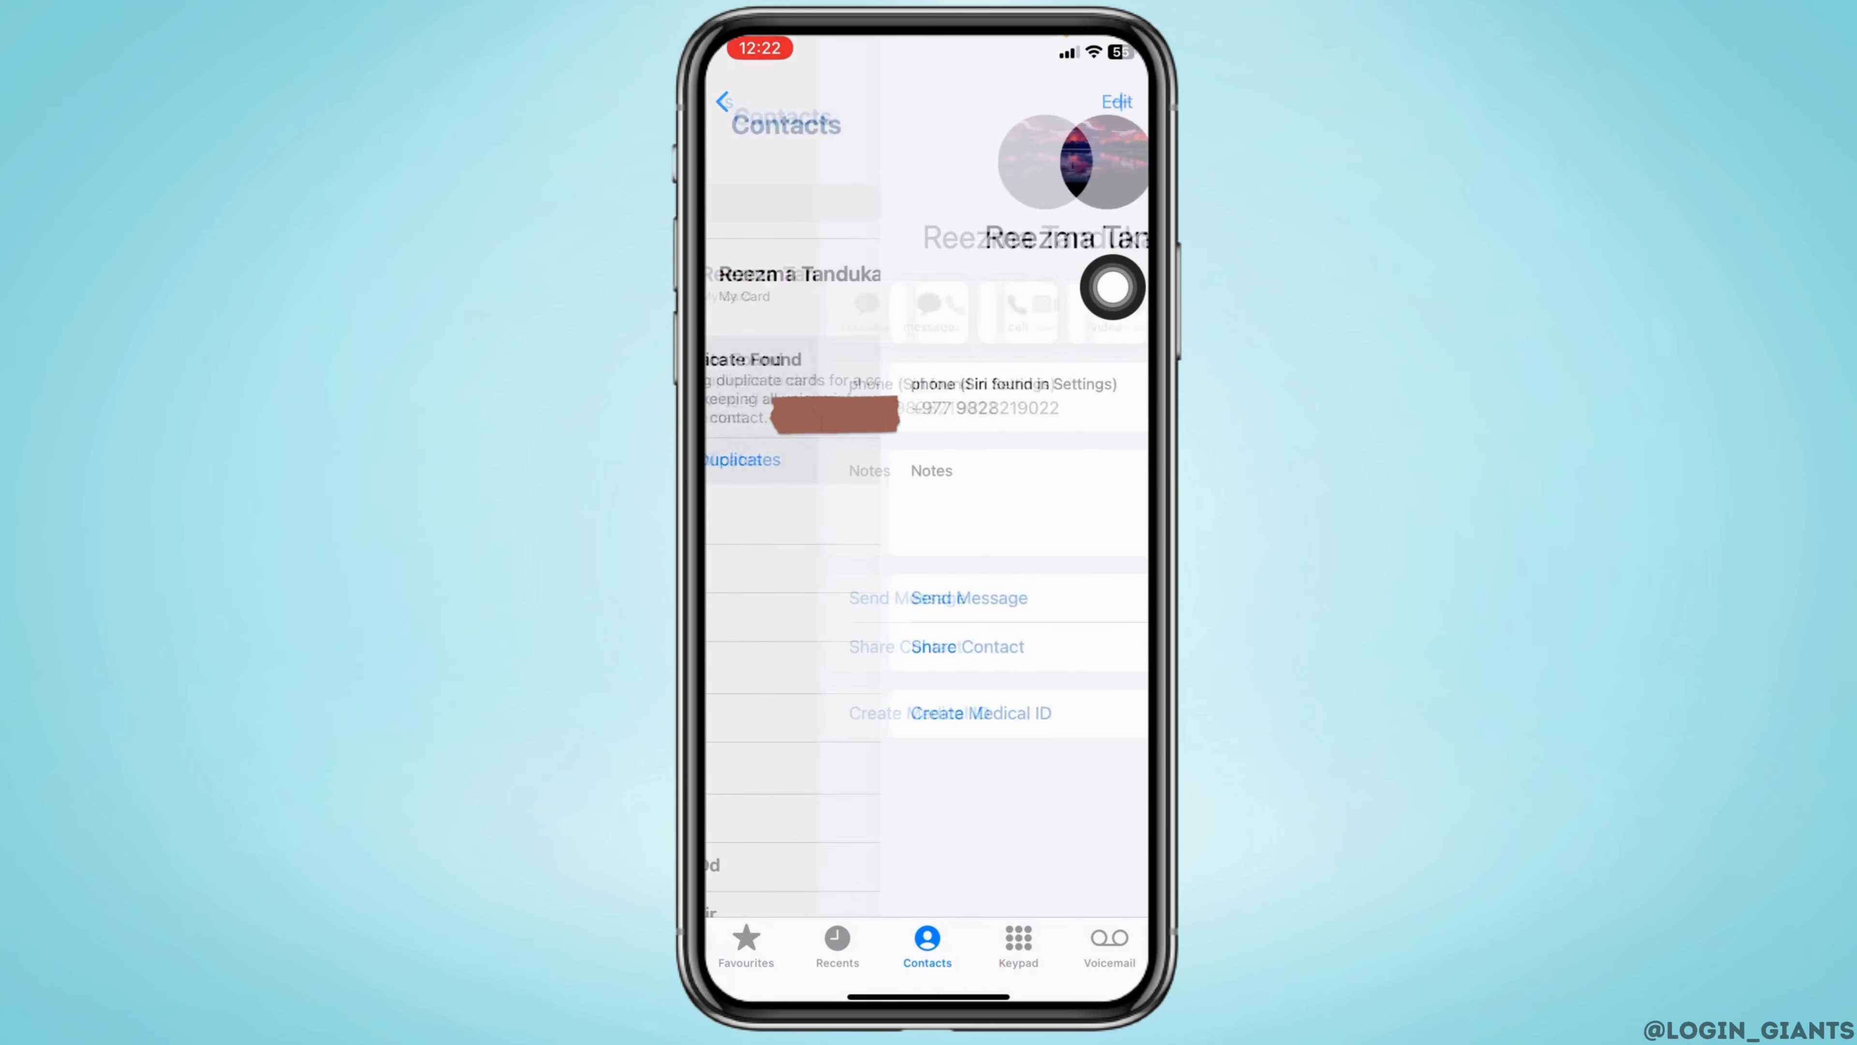